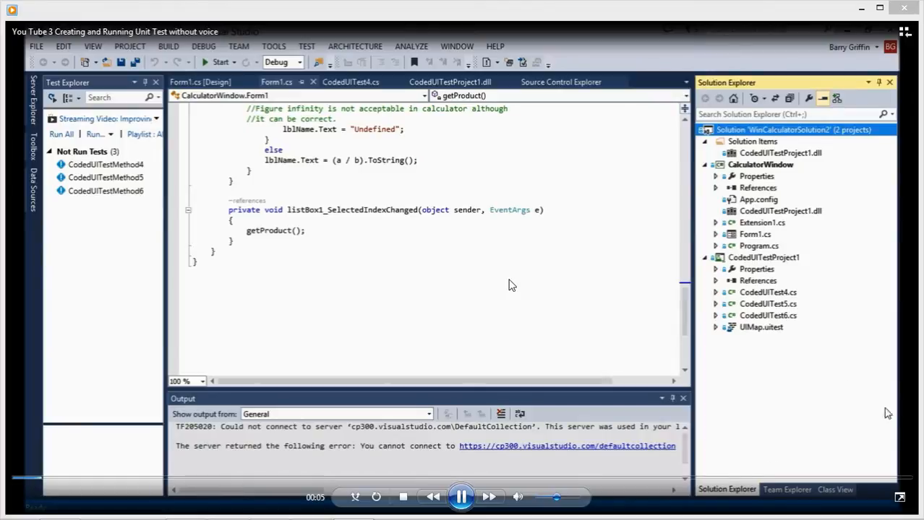
# Start a new Unit Test Project from the solution's Add > New Project dialog
pyautogui.rightClick(773, 130)
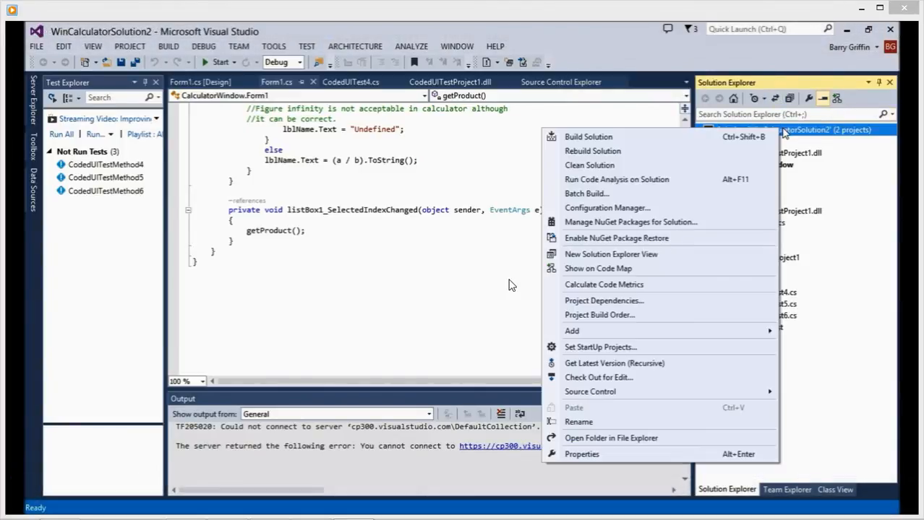
pyautogui.moveTo(571, 331)
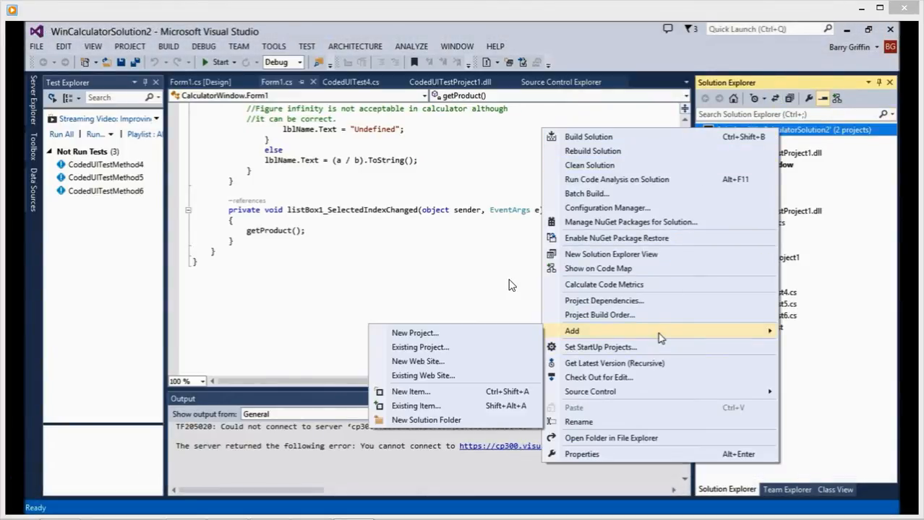
pyautogui.click(413, 332)
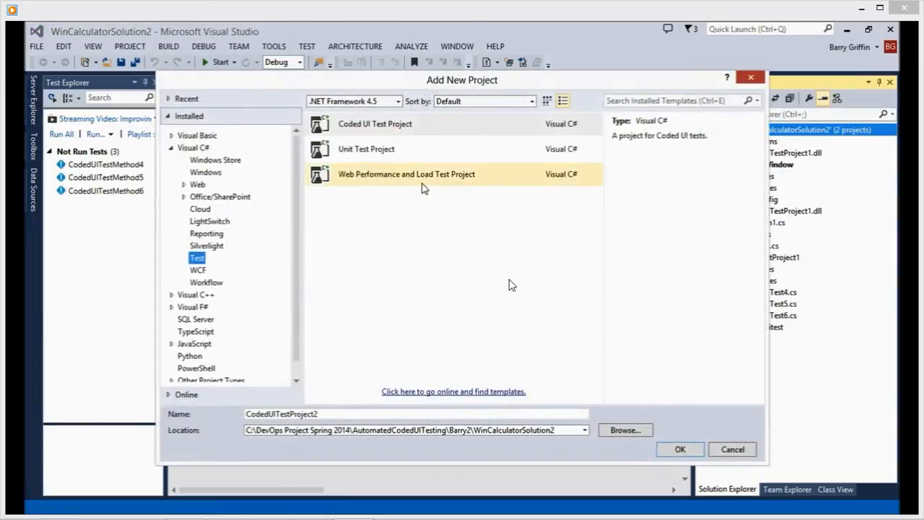
pyautogui.click(366, 148)
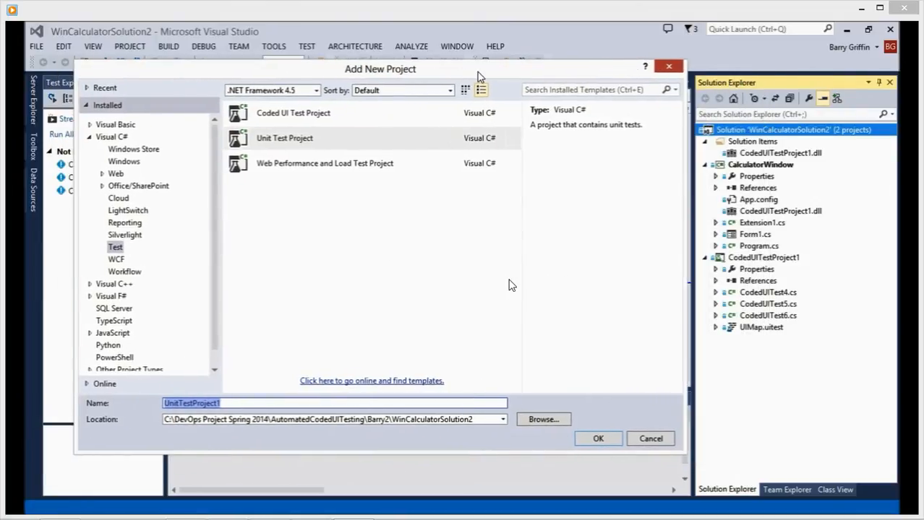
# Name the project WinCalculatorUnitTest and create it, generating UnitTest1 with TestMethod1
pyautogui.write('wiN')
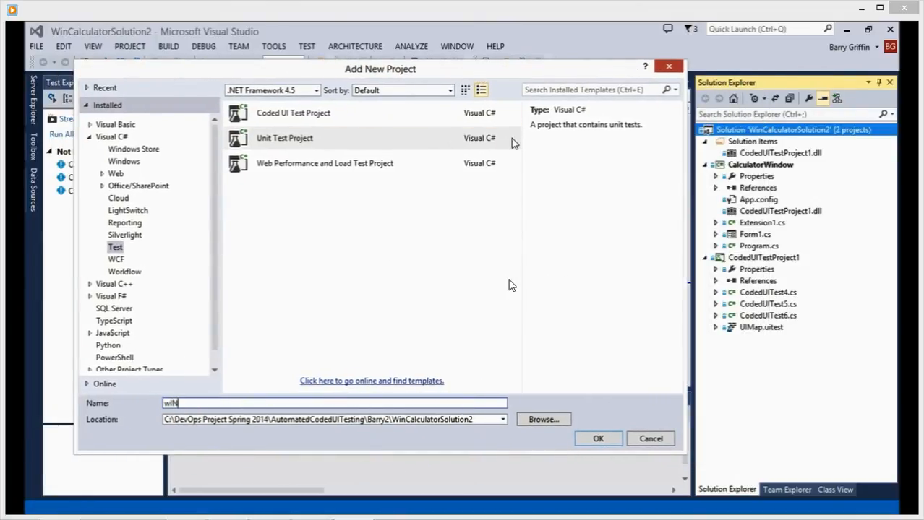
pyautogui.write('WinCalculatorUnitTest')
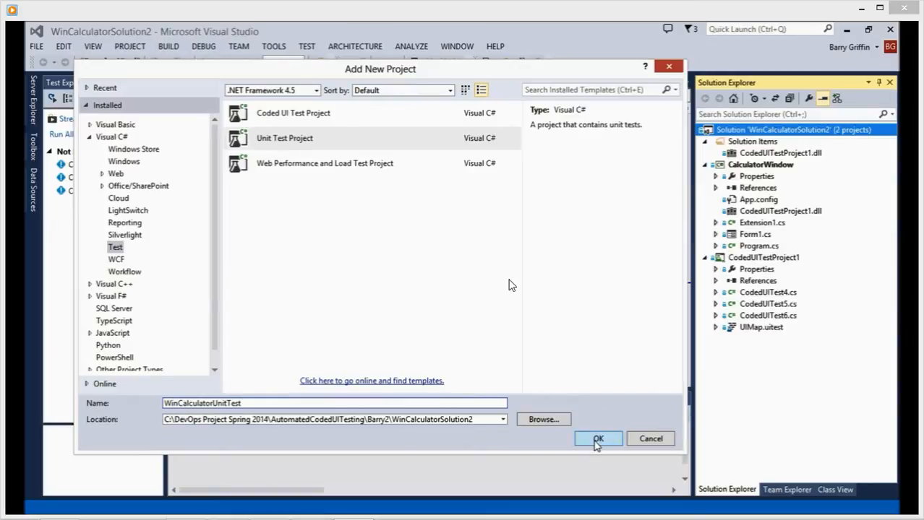
pyautogui.click(598, 440)
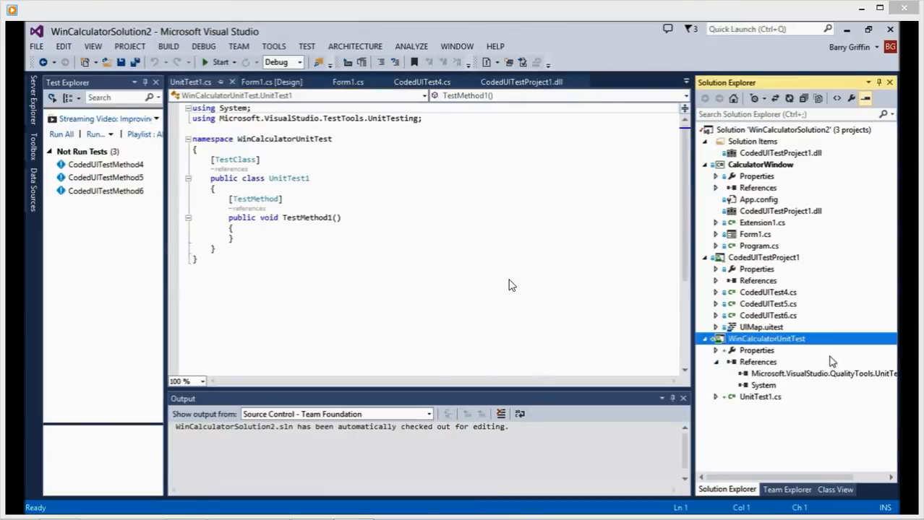
# Add a project reference to CalculatorWindow from the test project's References, then return to UnitTest1.cs
pyautogui.click(757, 362)
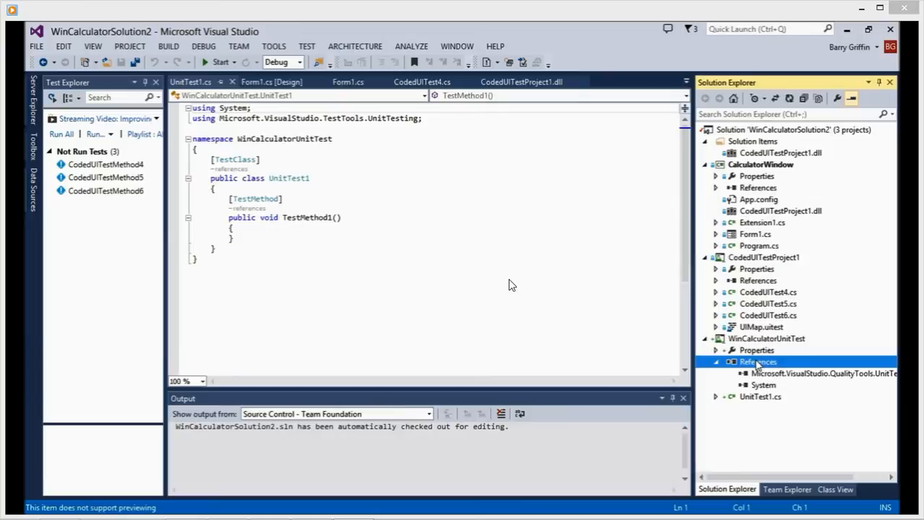
pyautogui.rightClick(757, 362)
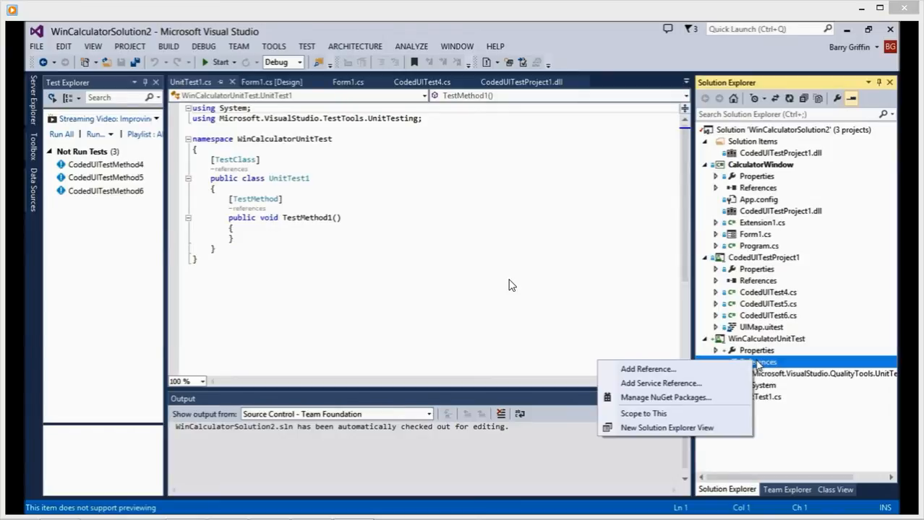
pyautogui.click(647, 369)
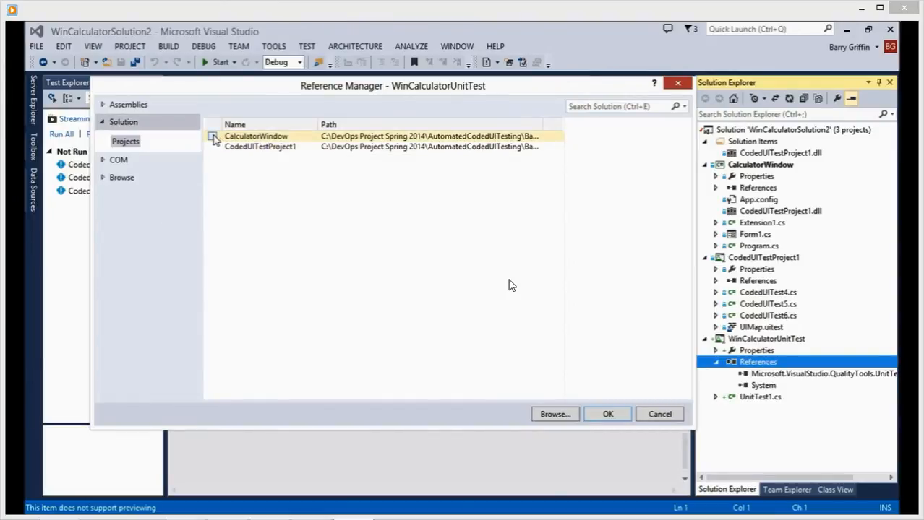
pyautogui.click(212, 135)
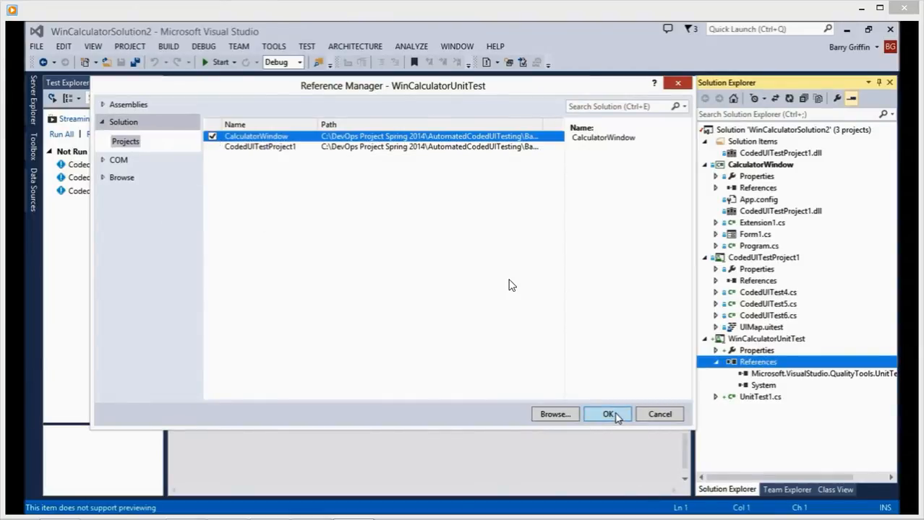
pyautogui.click(607, 413)
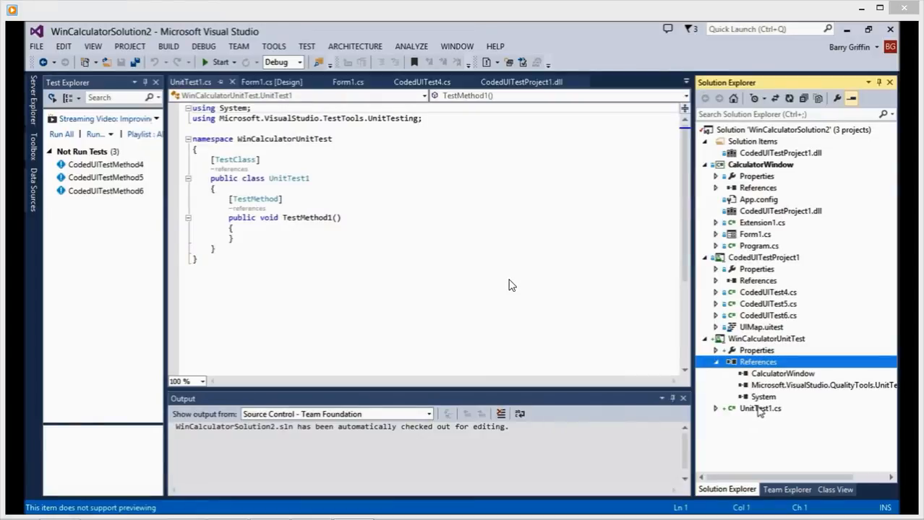
pyautogui.click(760, 408)
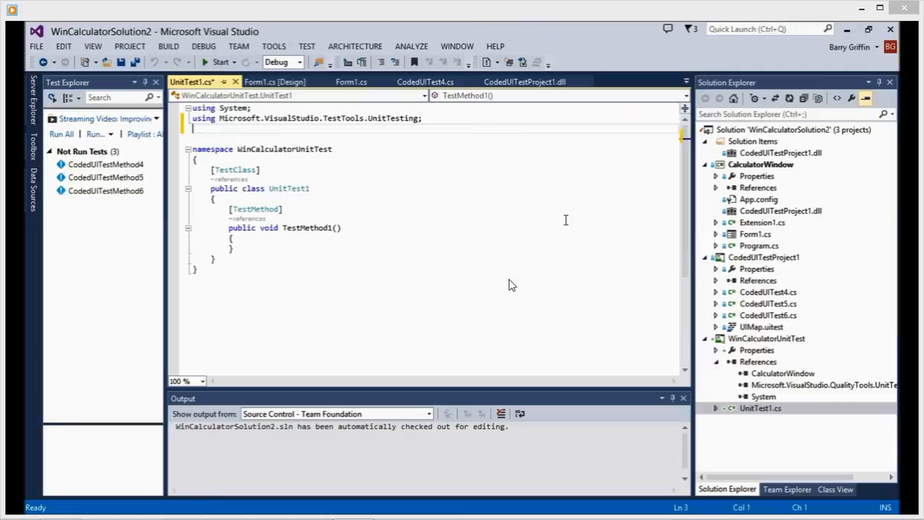
# Add a 'using CalculatorWindow;' directive to the test file
pyautogui.write('using')
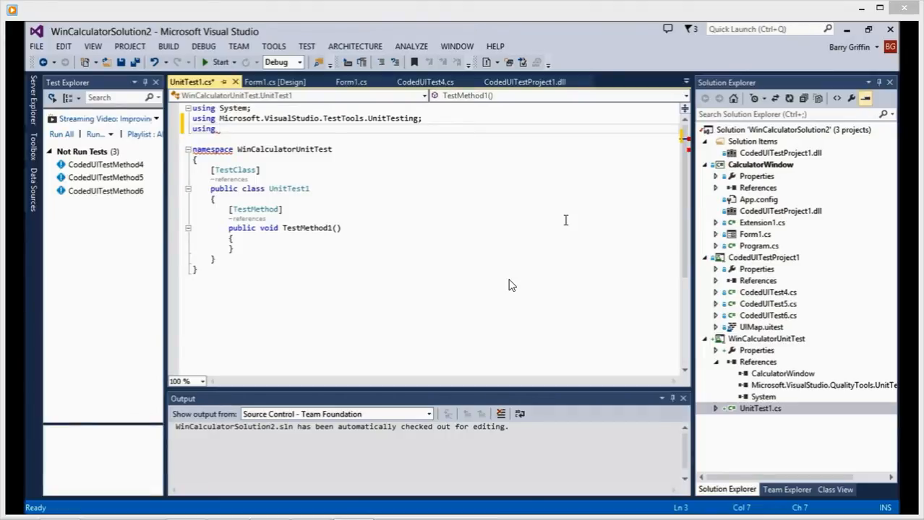
pyautogui.write('CalculatorWindow')
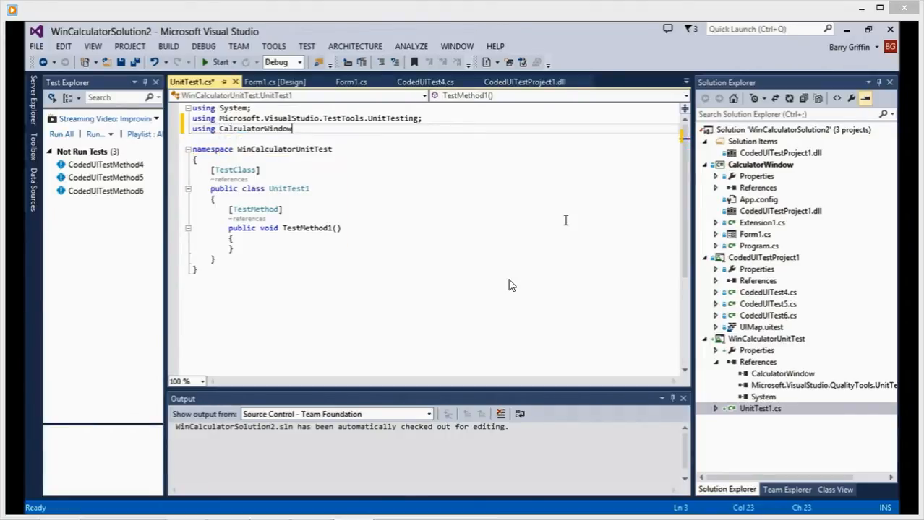
pyautogui.write(';')
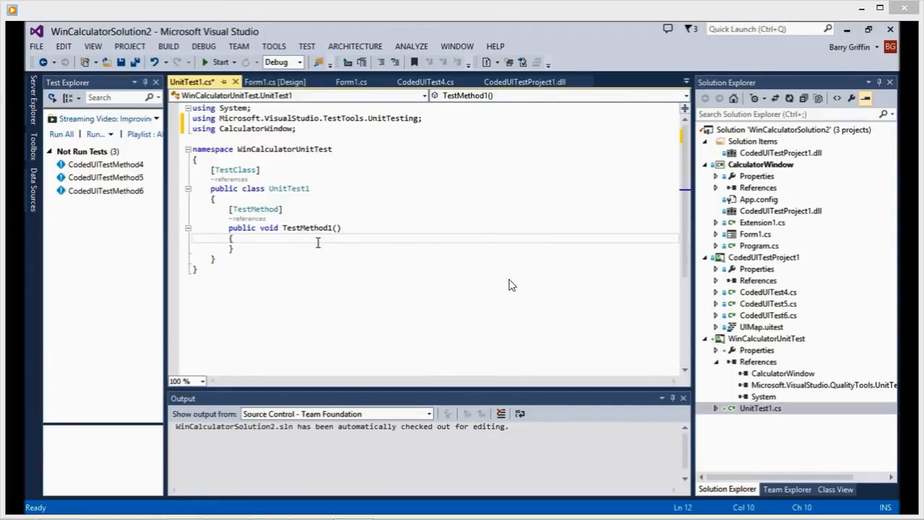
pyautogui.moveTo(269, 228)
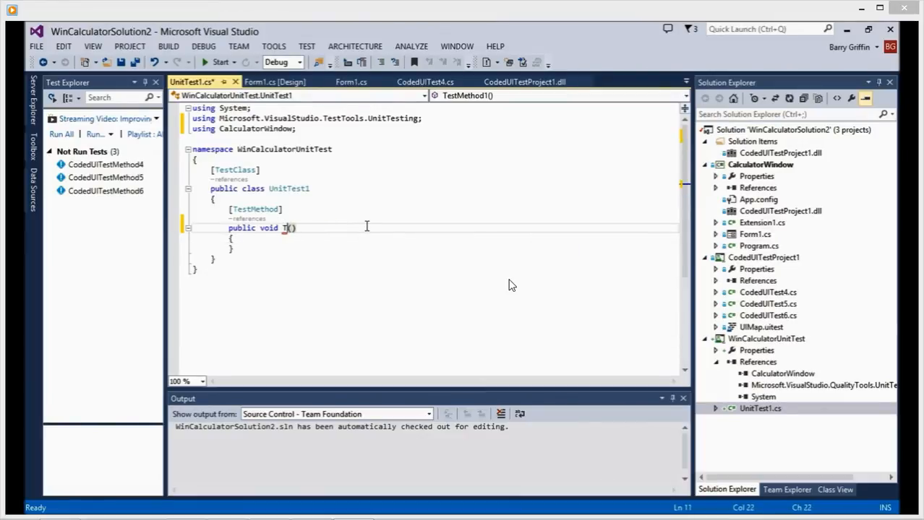
# Rename TestMethod1 to Multiply4by8
pyautogui.write('Multiply')
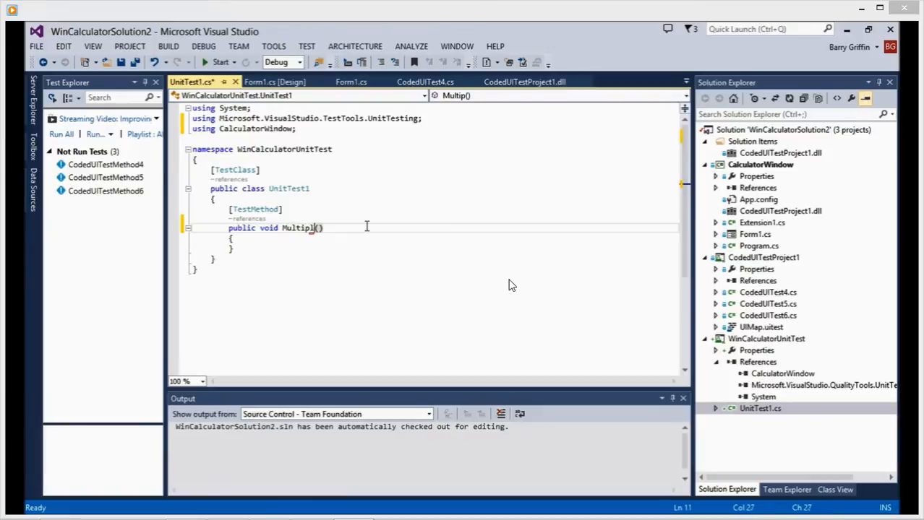
pyautogui.write('4')
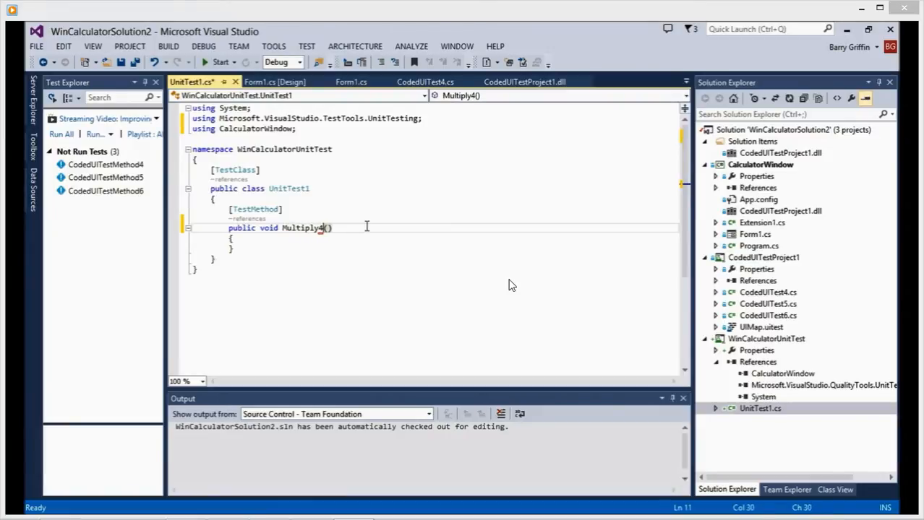
pyautogui.write('by8')
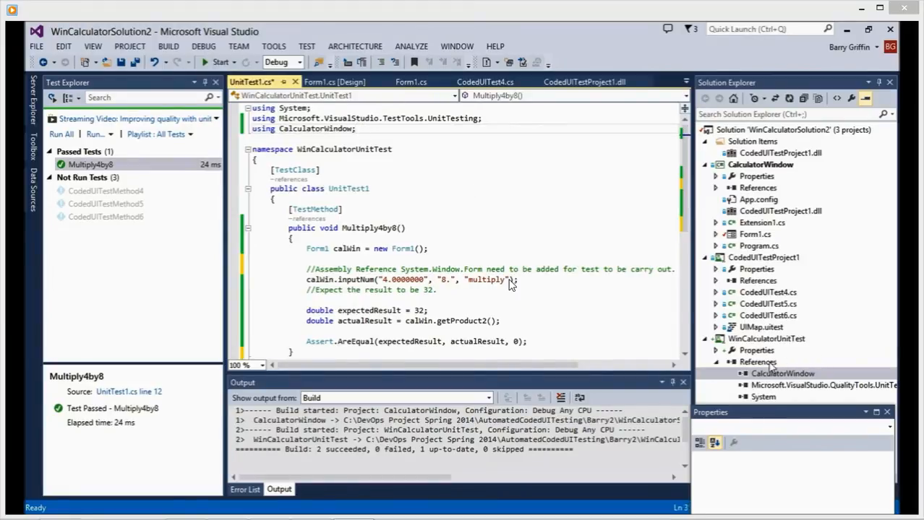
# Tick the System.Windows.Forms framework assembly in Reference Manager and confirm
pyautogui.click(757, 361)
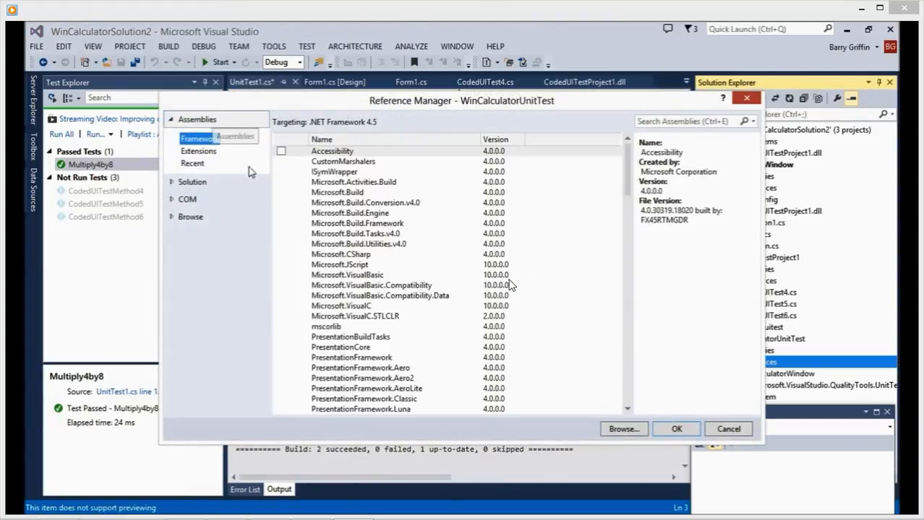
pyautogui.scroll(-3)
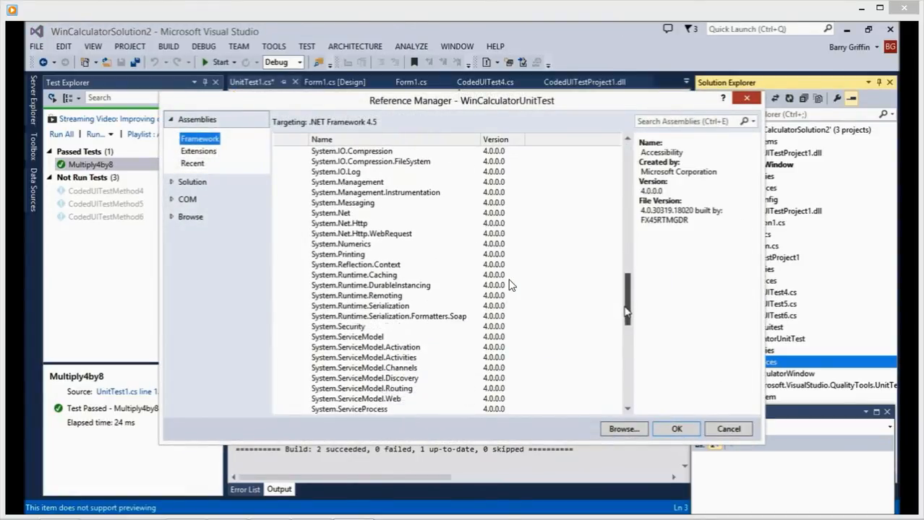
pyautogui.scroll(-3)
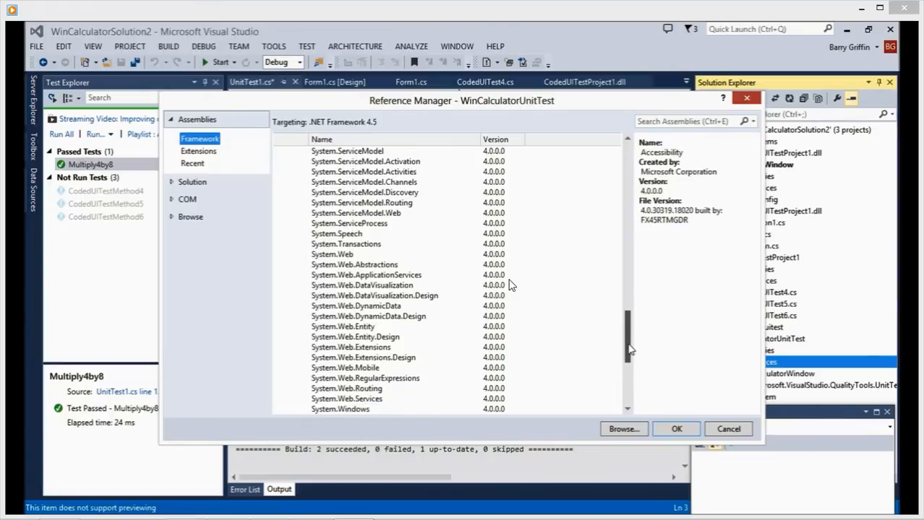
pyautogui.click(280, 336)
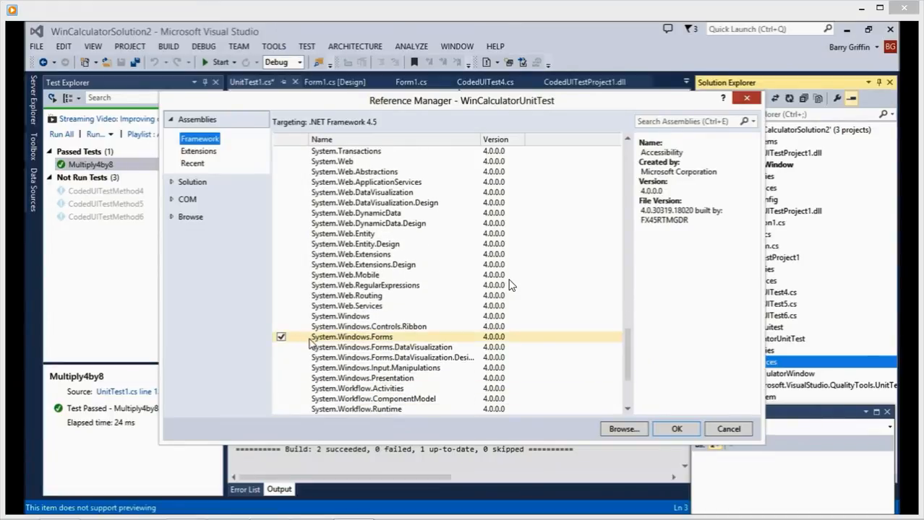
pyautogui.moveTo(456, 344)
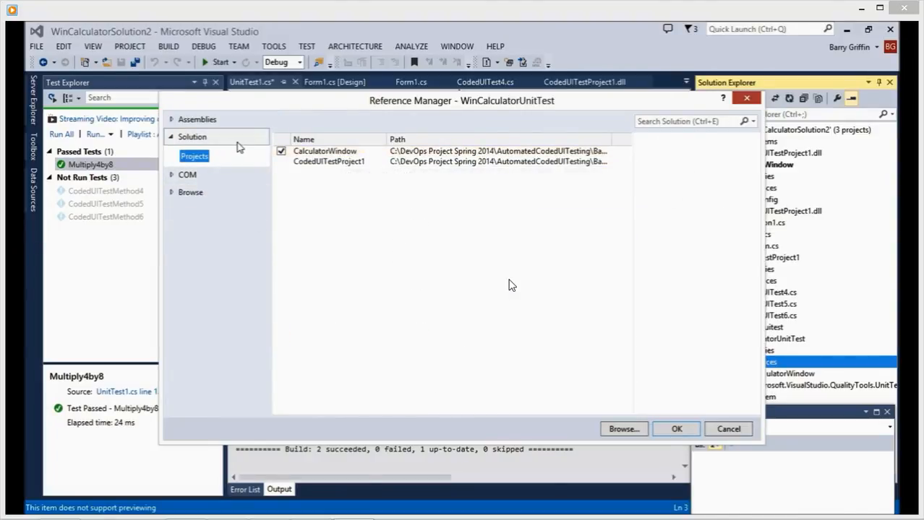
pyautogui.click(676, 428)
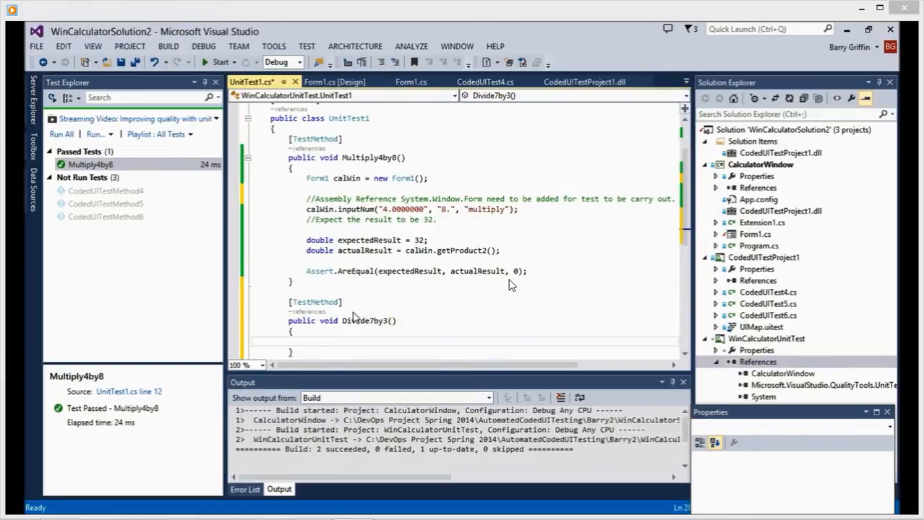
# Declare Form1 calWin = new Form1(); inside Divide7by3
pyautogui.write('Form1 c')
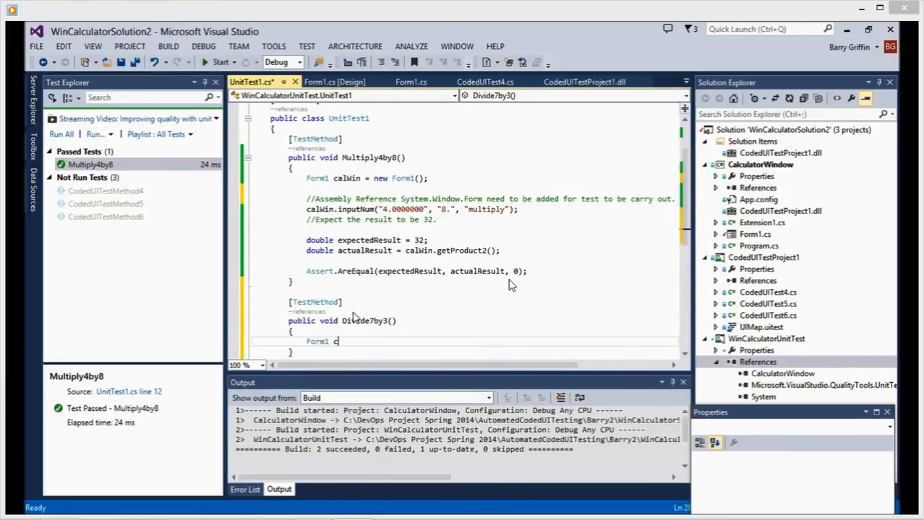
pyautogui.write('alWin =')
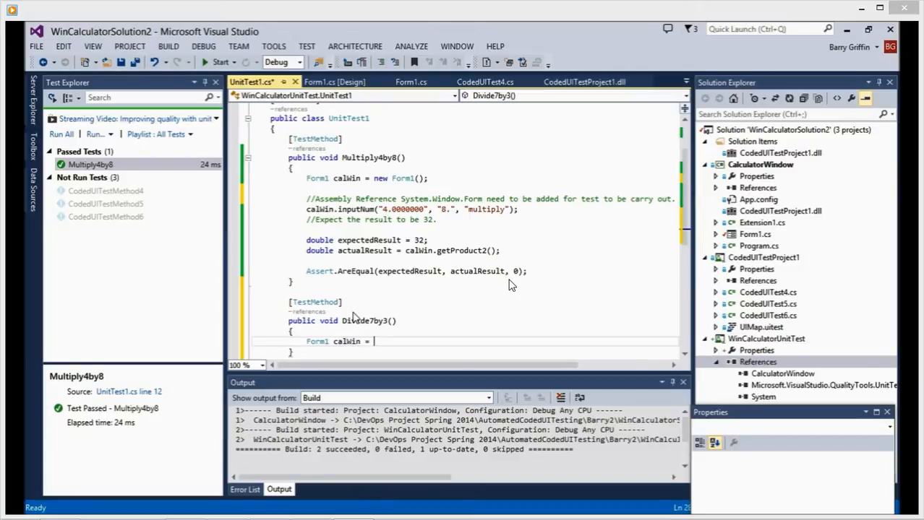
pyautogui.write('new Form1();')
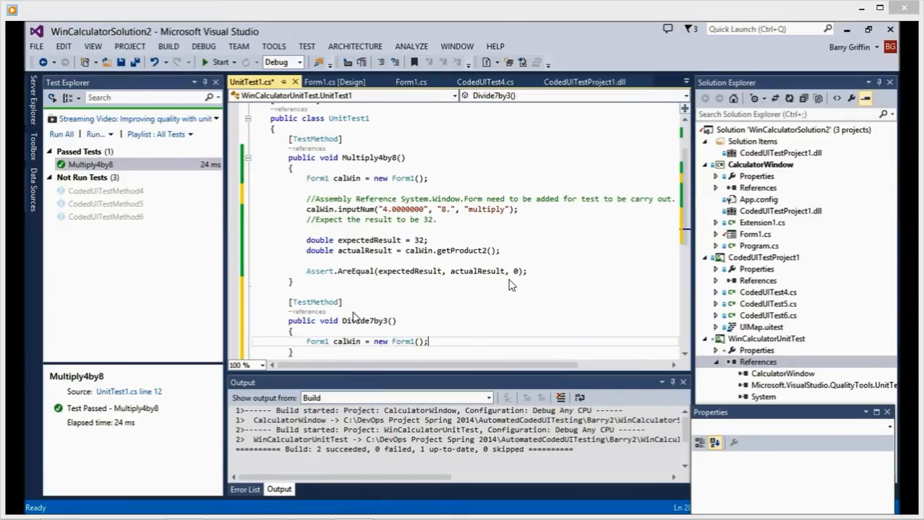
# Call calWin.inputNum with 7, 3 and divide
pyautogui.write('calWin.')
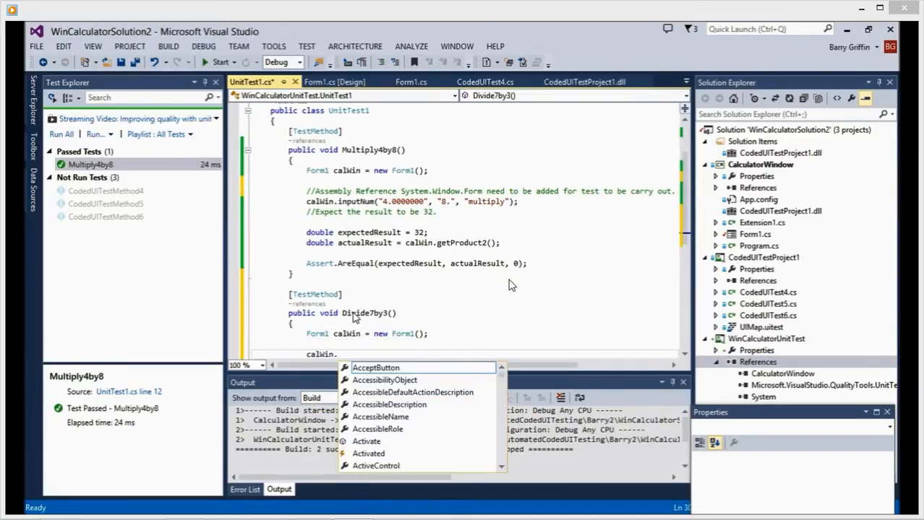
pyautogui.write('inputNum')
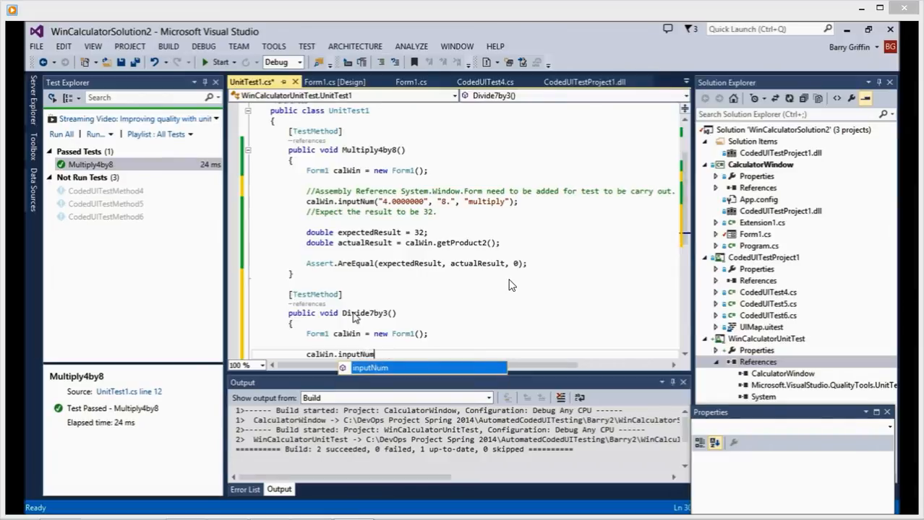
pyautogui.write('("')
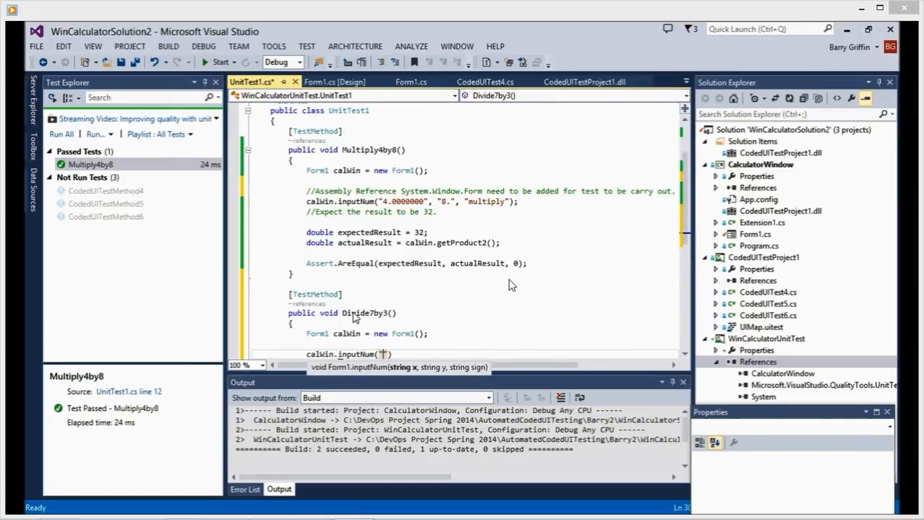
pyautogui.write('7')
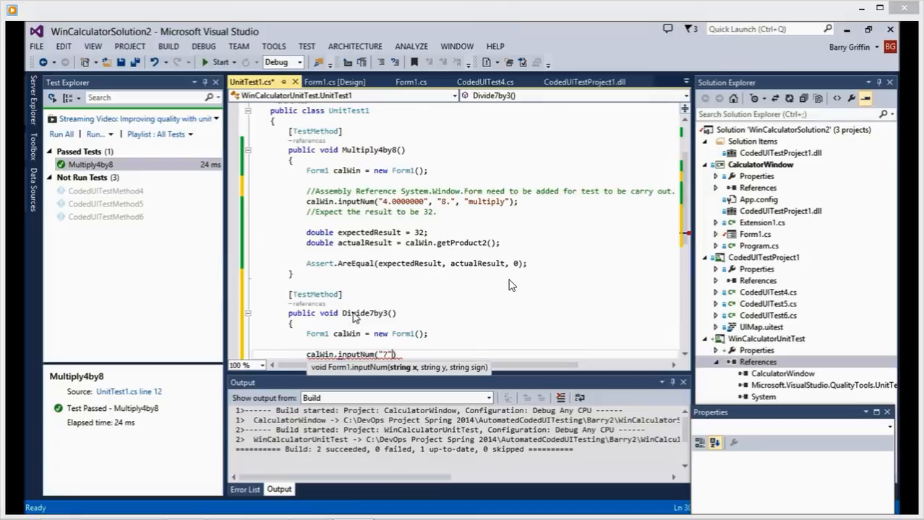
pyautogui.write(',')
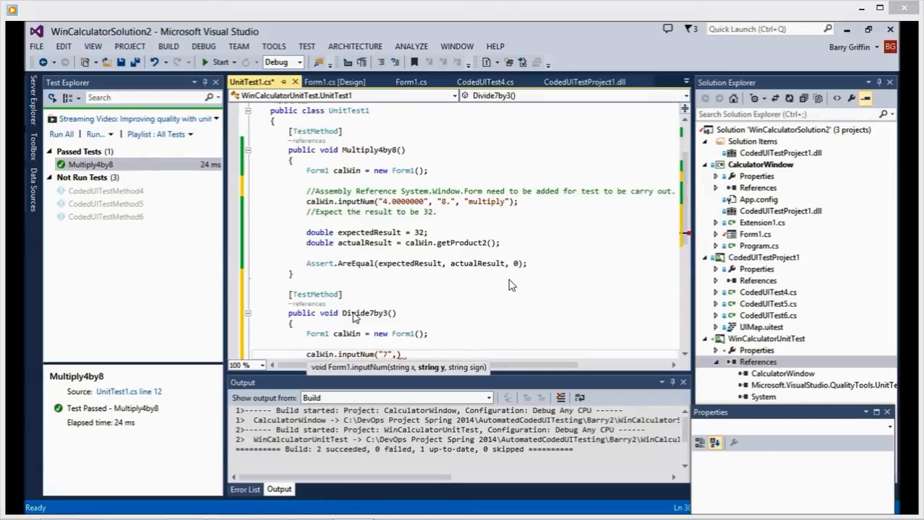
pyautogui.write('3')
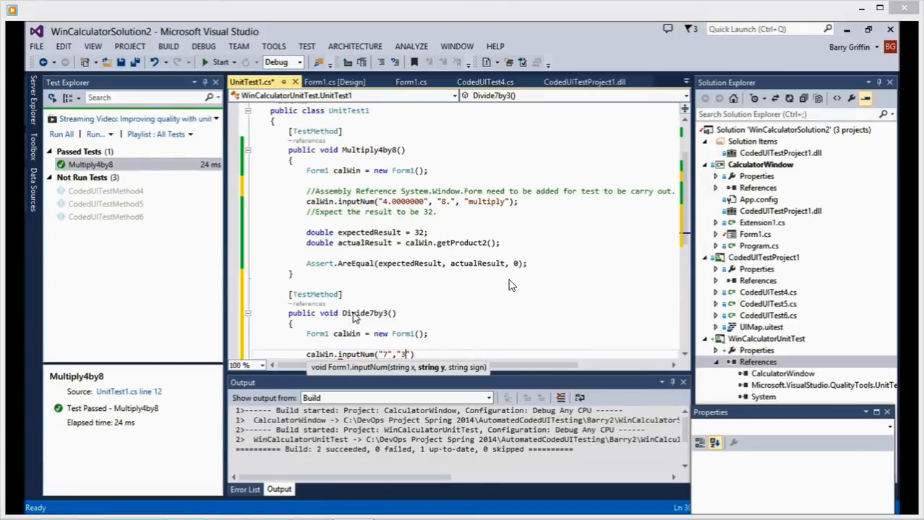
pyautogui.write(', "divide')
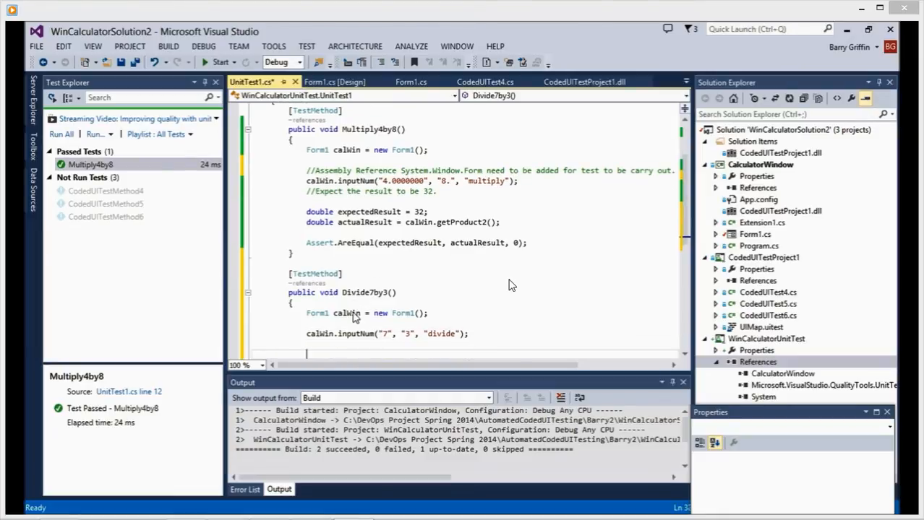
# Declare double expectedResult = 2.3
pyautogui.write('double expec')
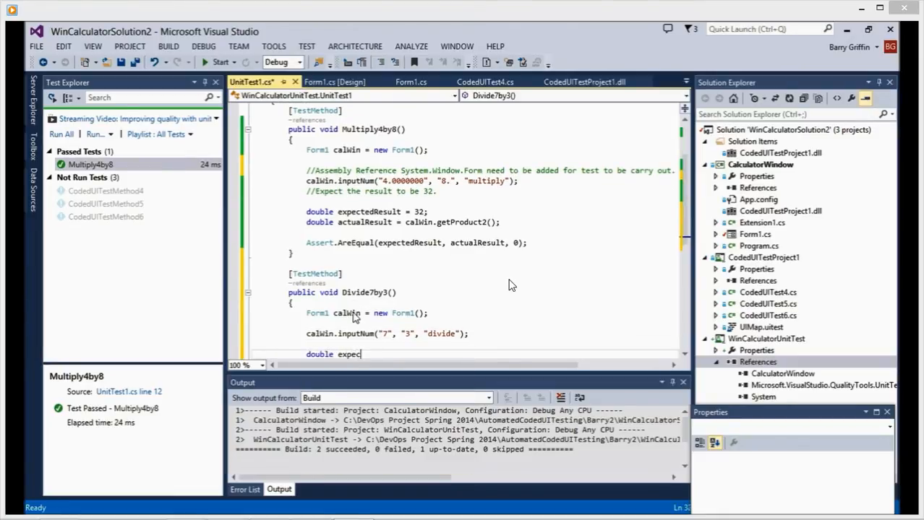
pyautogui.write('tedResult =')
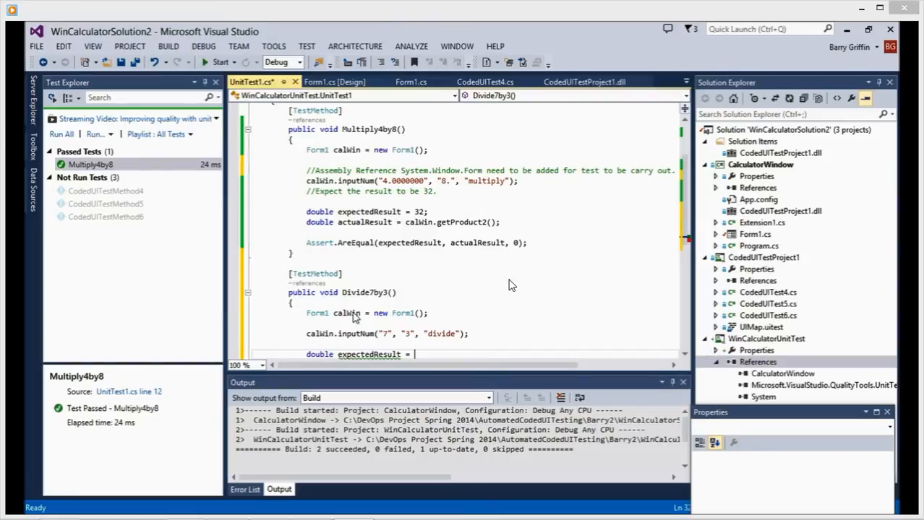
pyautogui.write('2.3')
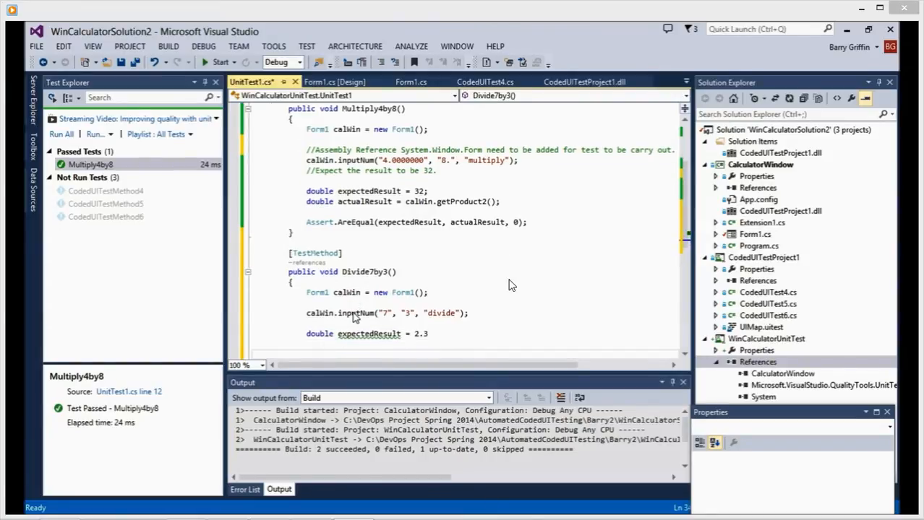
# Write Assert.AreEqual(expectedResult, actualResult, 0.4) and double actualResult = calWin.getProduct2();
pyautogui.write('Assert')
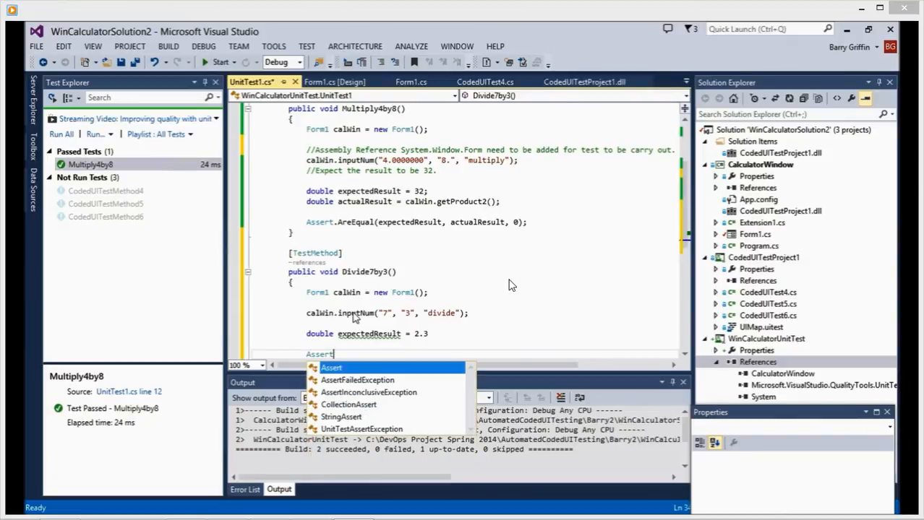
pyautogui.write('.AreEqual(')
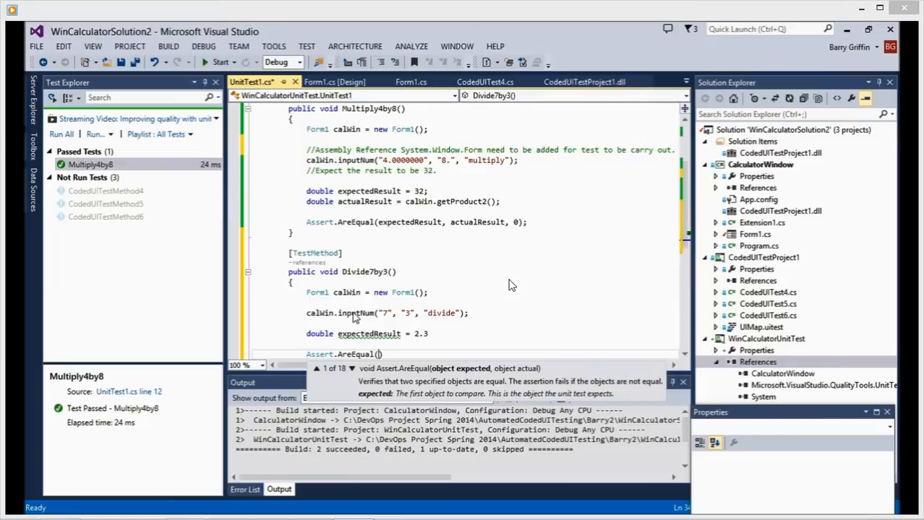
pyautogui.write('expectedResult')
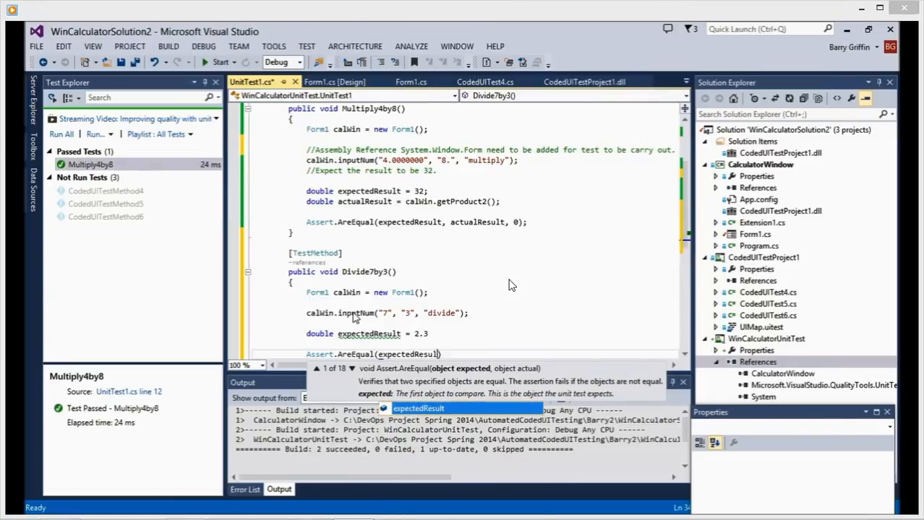
pyautogui.write('actualResult, 0.4')
pyautogui.write('double')
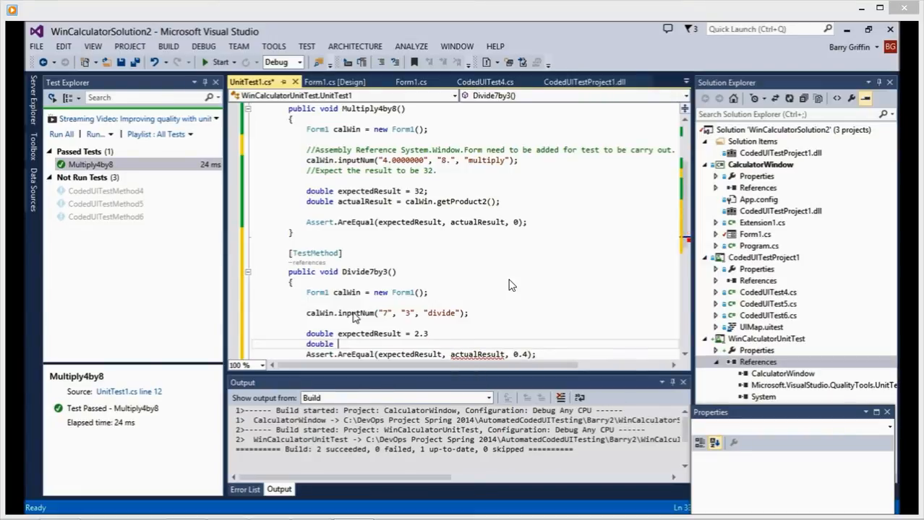
pyautogui.write('actualResult = calWin.getProduct2();')
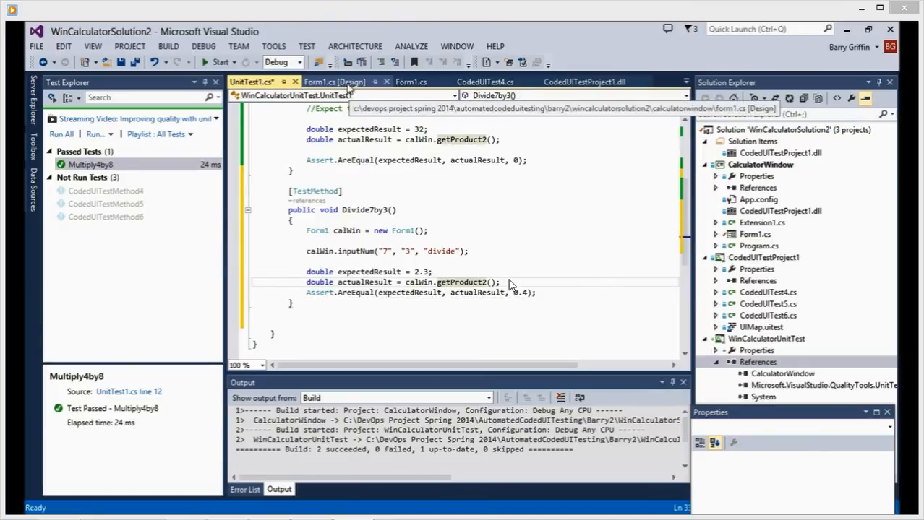
pyautogui.click(410, 81)
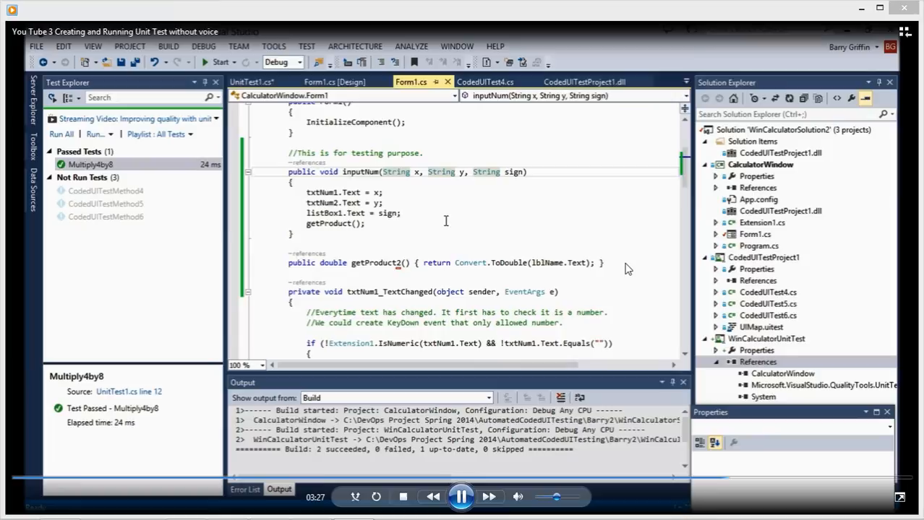
pyautogui.moveTo(512, 172)
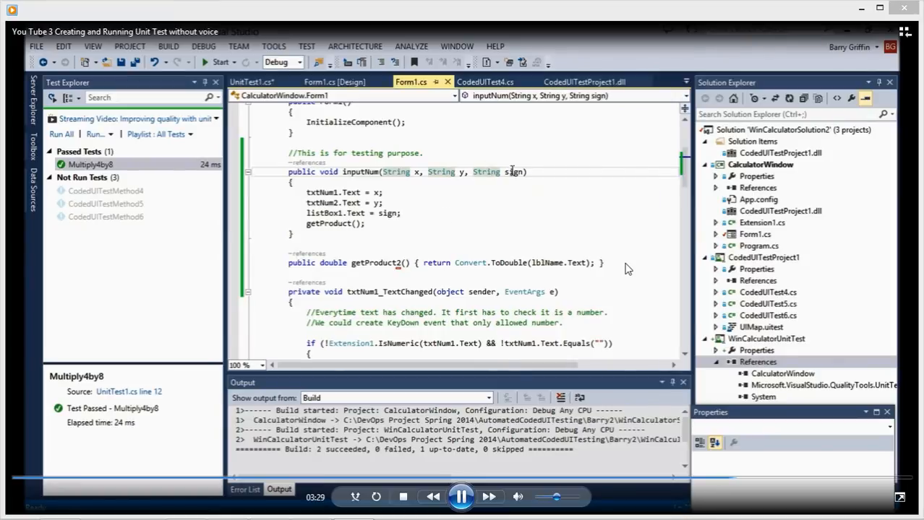
pyautogui.moveTo(351, 192)
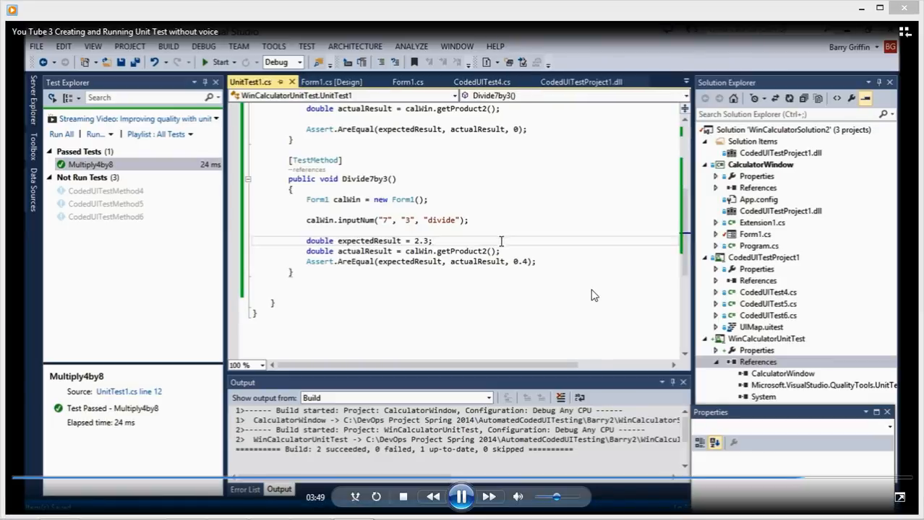
# Run the tests from Divide7by3 so both Divide7by3 and Multiply4by8 show as passed
pyautogui.rightClick(474, 224)
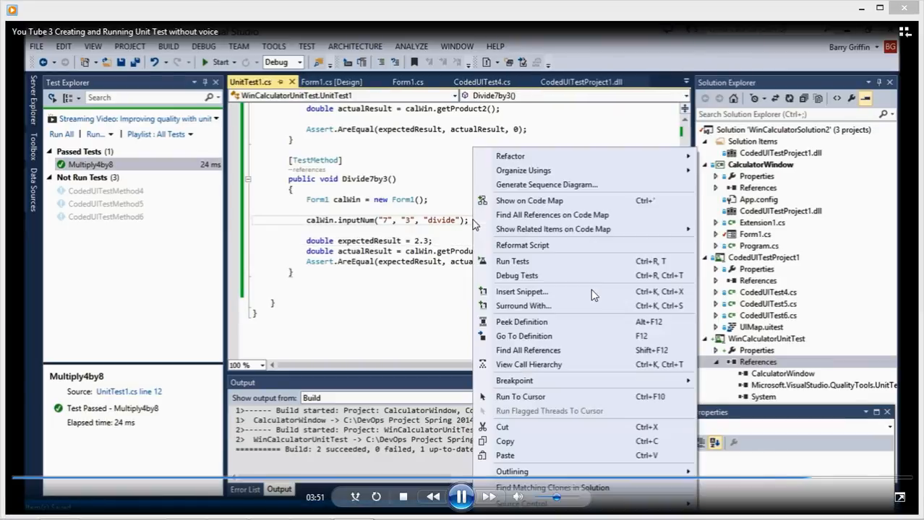
pyautogui.moveTo(535, 260)
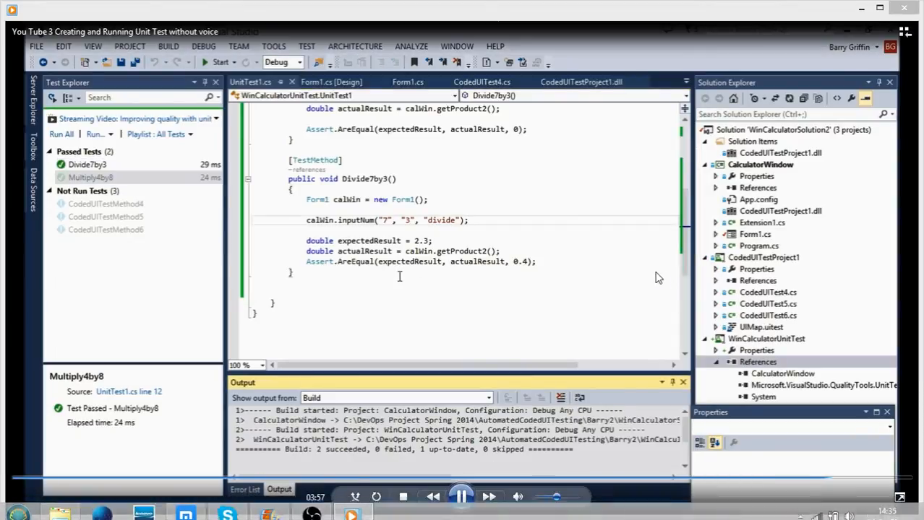
pyautogui.click(87, 165)
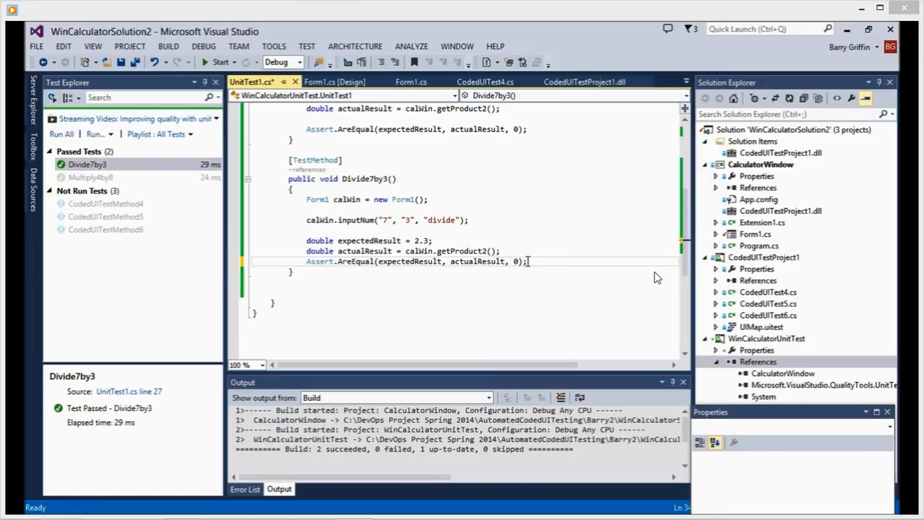
pyautogui.rightClick(528, 261)
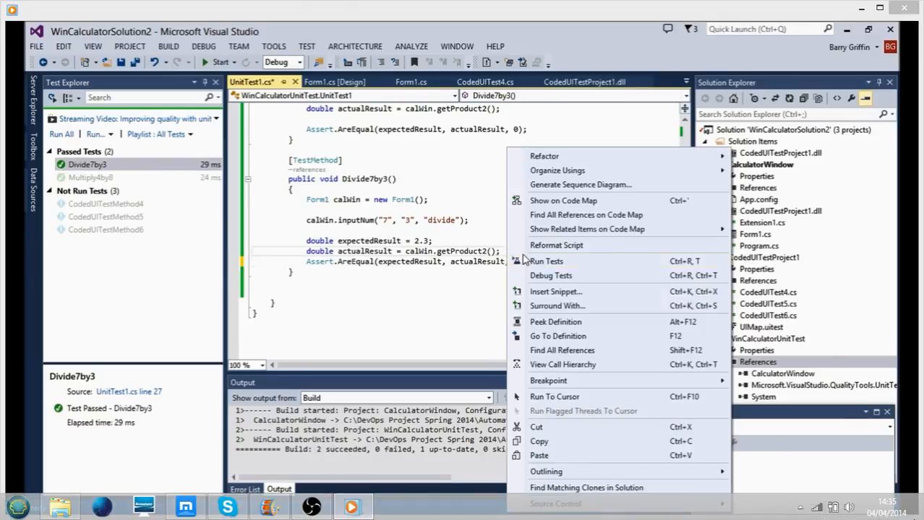